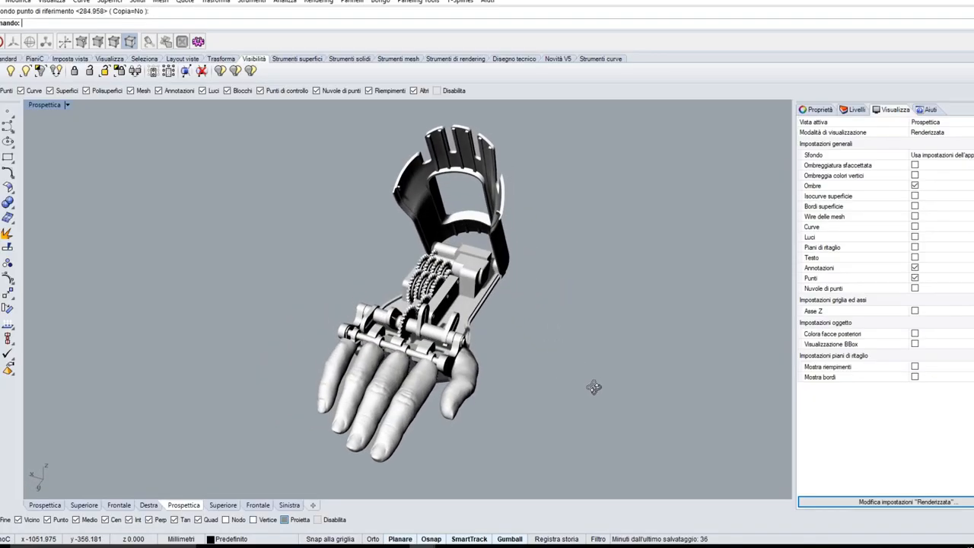
Orbit the hand to see the shell's back, a side view, and the gears from above
drag(594, 387, 368, 373)
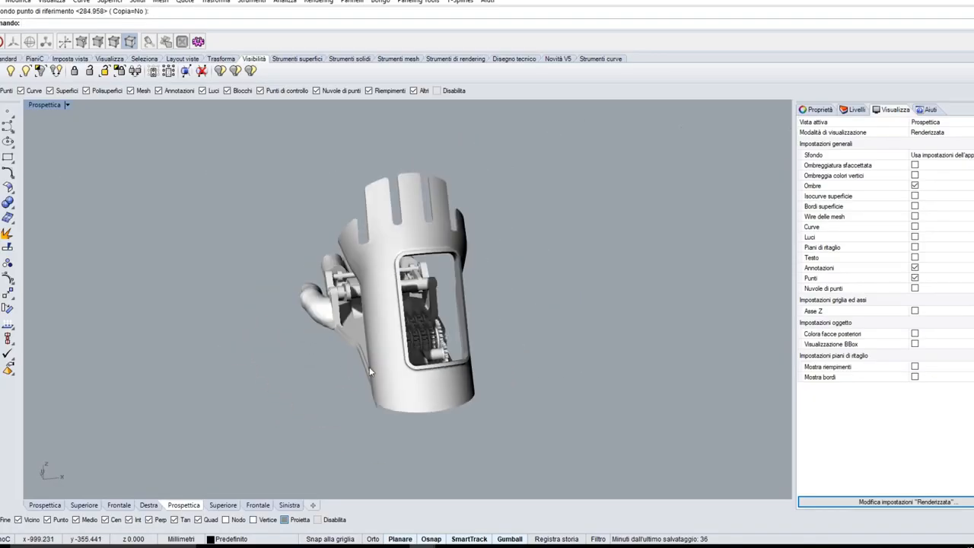
drag(368, 372, 514, 358)
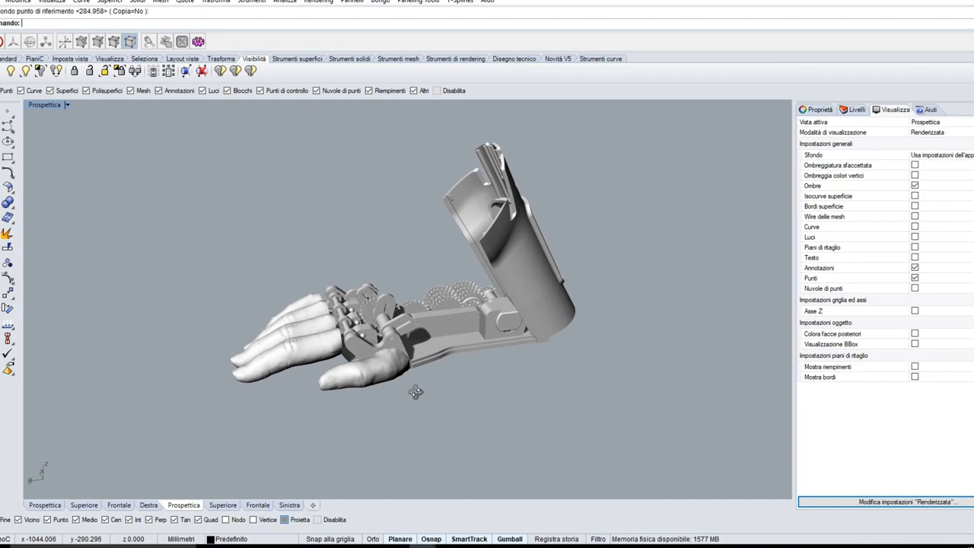
drag(414, 393, 444, 356)
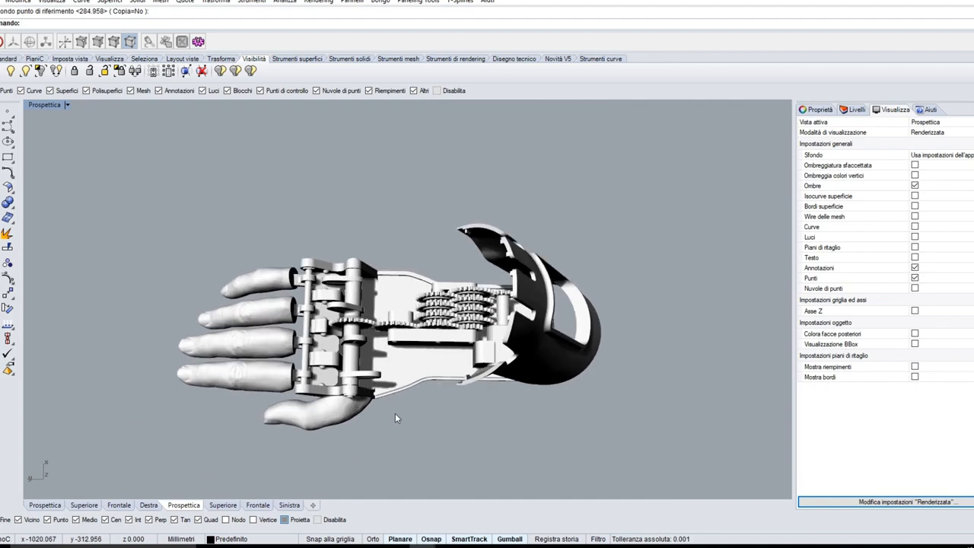
drag(396, 418, 414, 378)
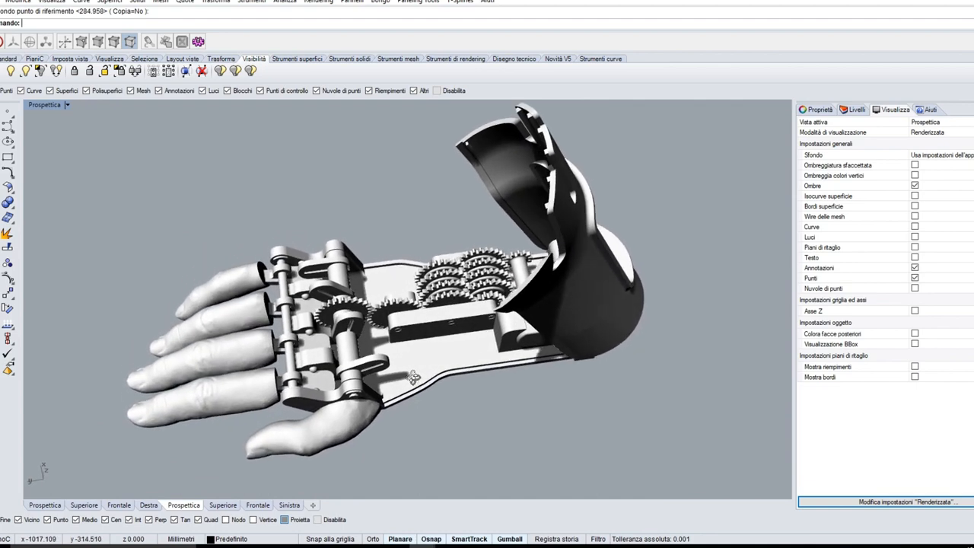